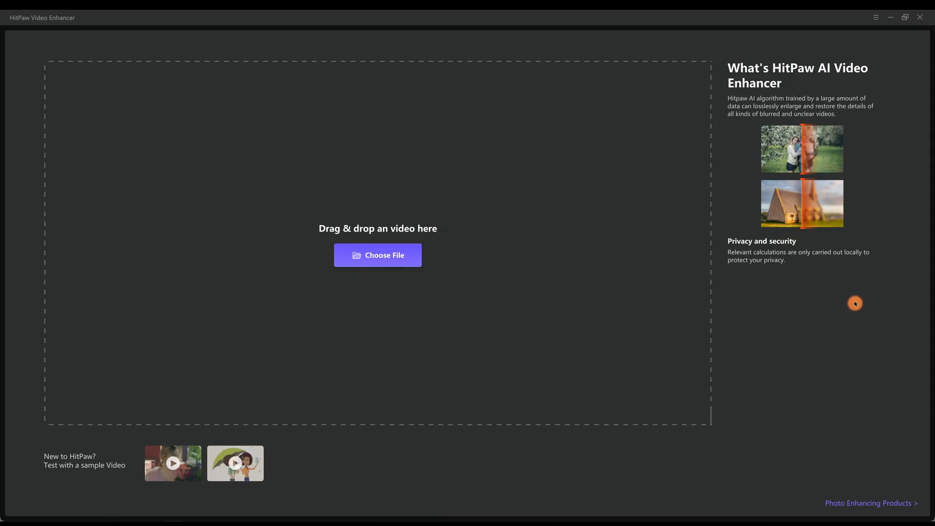
pyautogui.moveTo(765, 311)
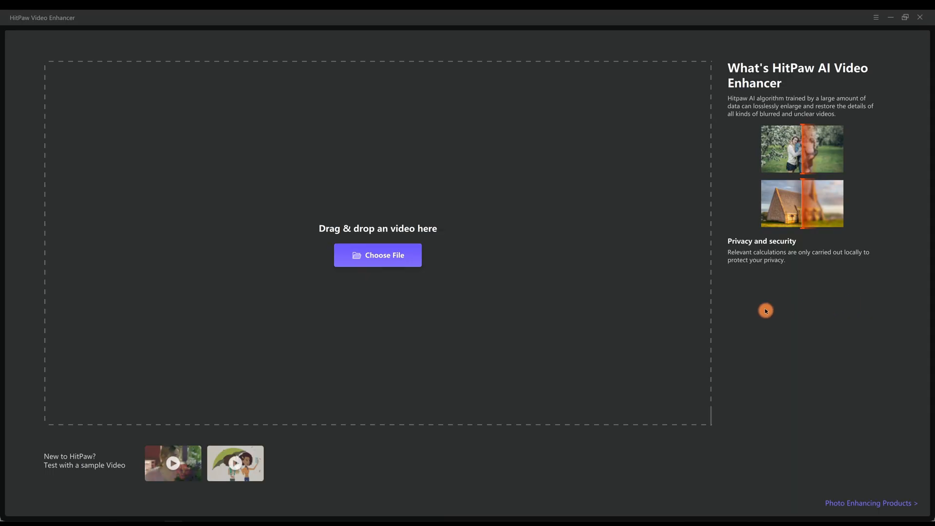
# - Bring up the file browser and pick the clip 1.mp4
pyautogui.click(377, 255)
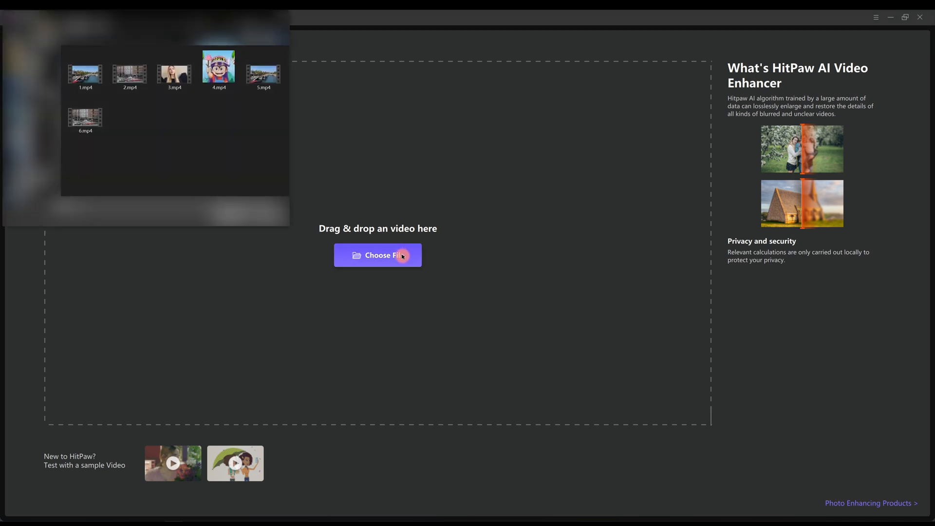
pyautogui.click(85, 70)
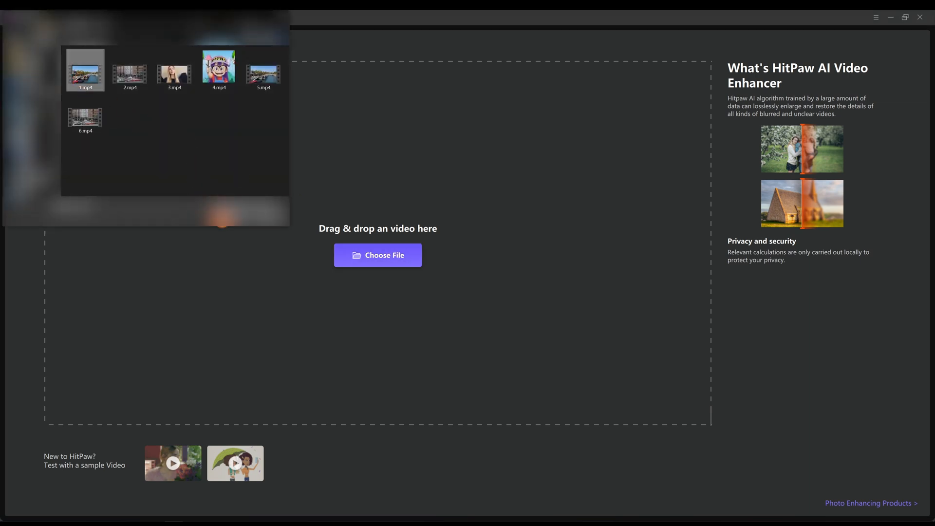
# - Load 1.mp4, check its playback, and assign the General Denoise Model for a 4K upscale
pyautogui.click(85, 69)
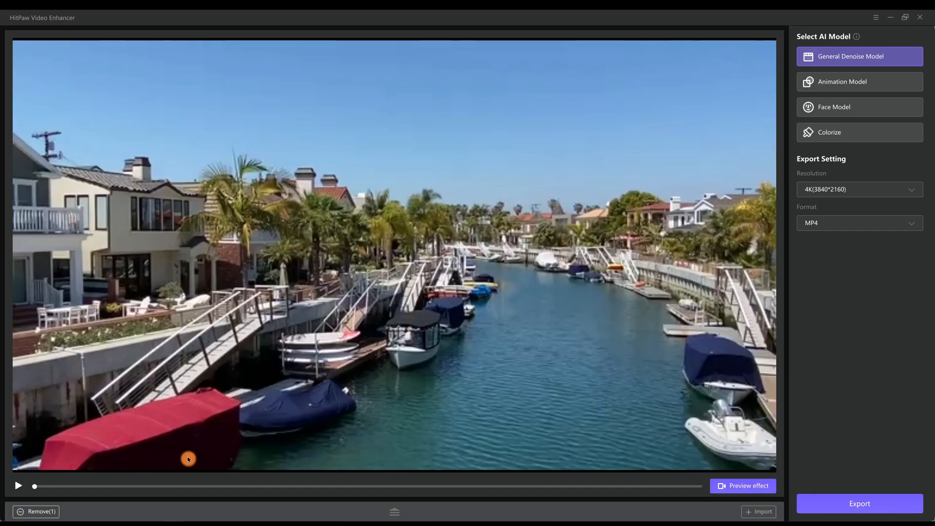
pyautogui.click(18, 484)
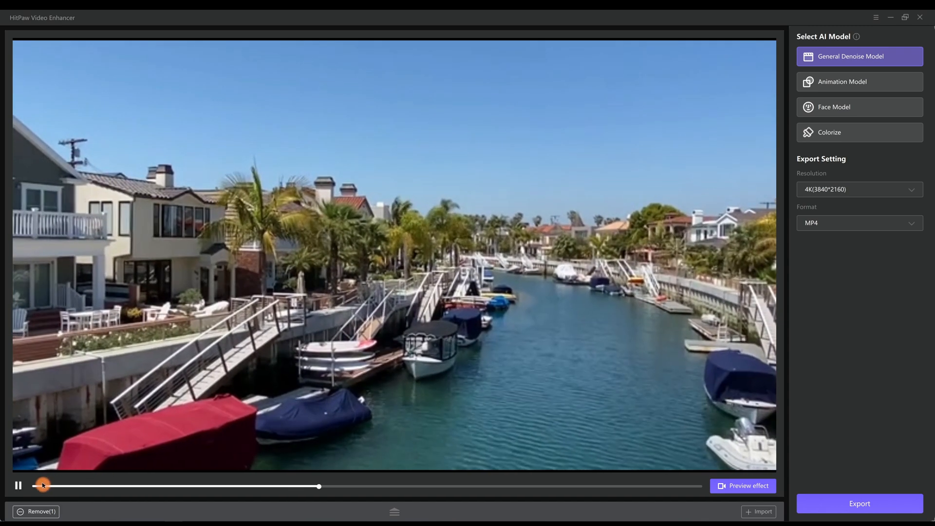
pyautogui.click(18, 485)
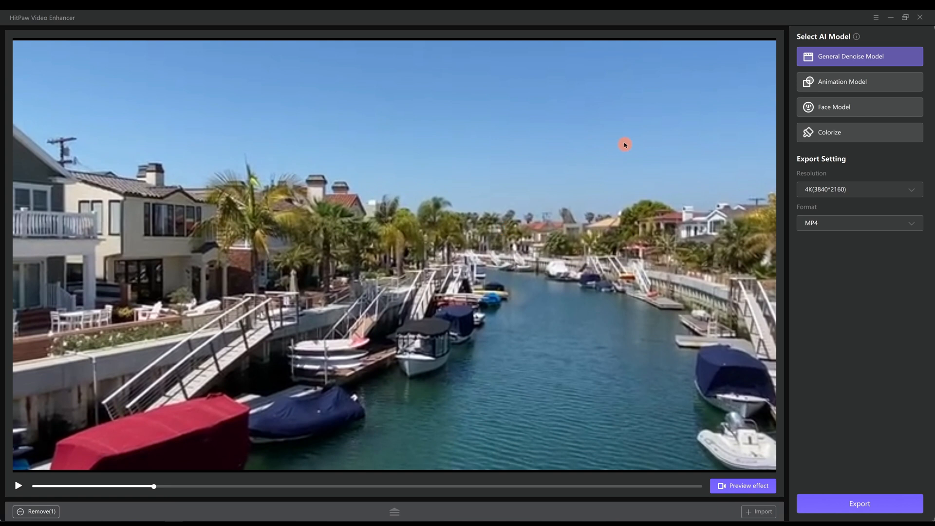
pyautogui.moveTo(822, 57)
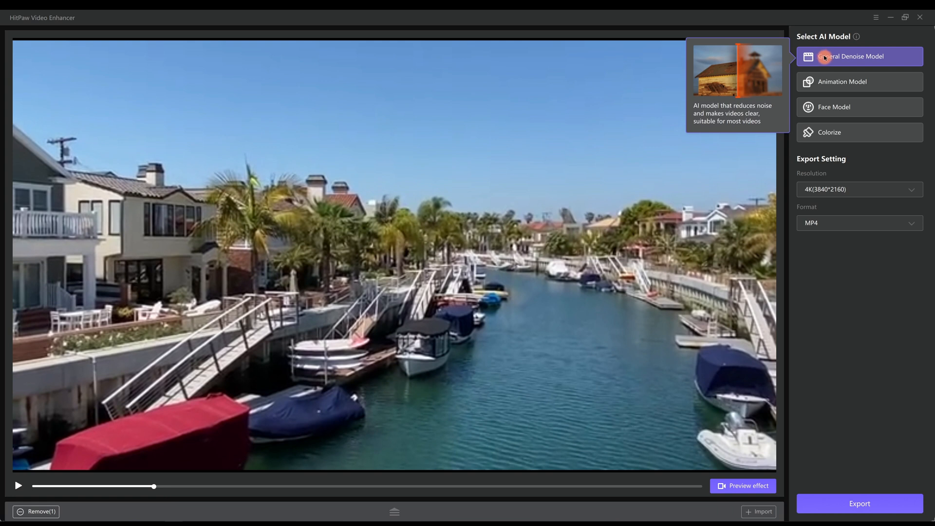
pyautogui.click(857, 188)
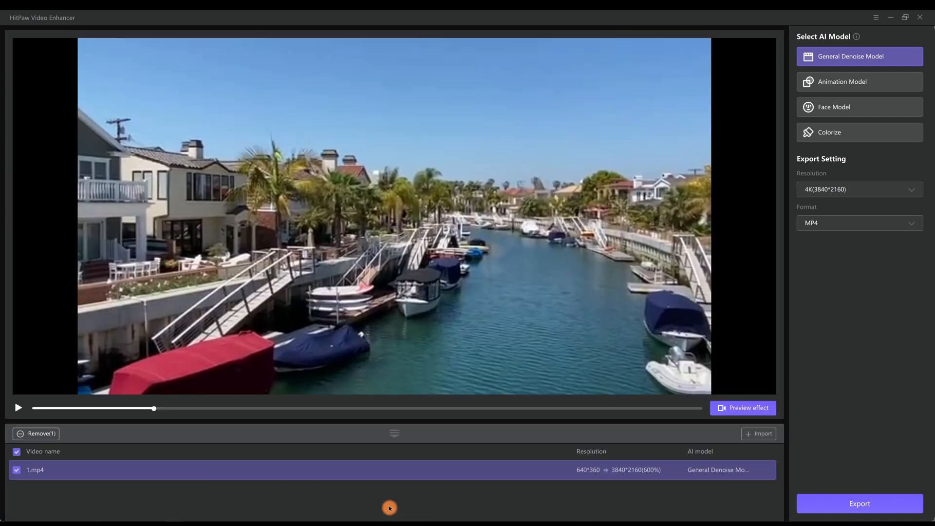
pyautogui.moveTo(107, 491)
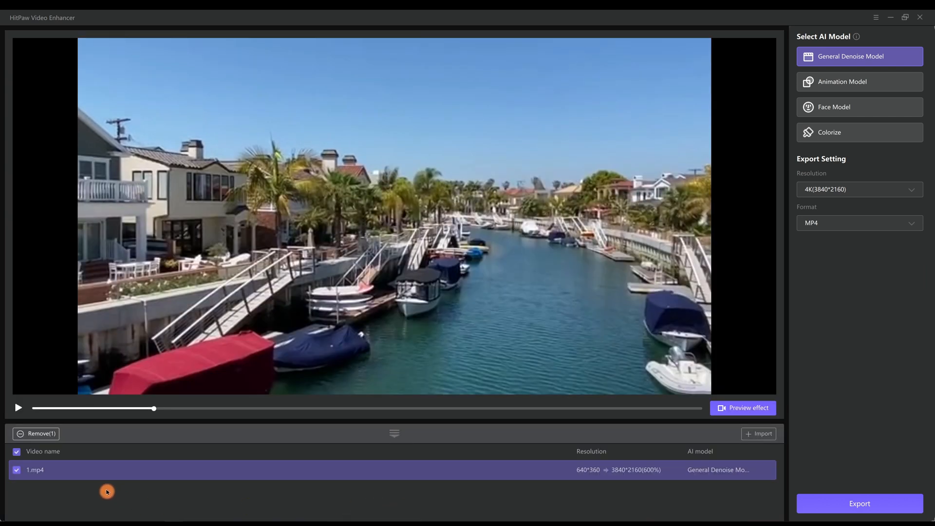
pyautogui.moveTo(614, 472)
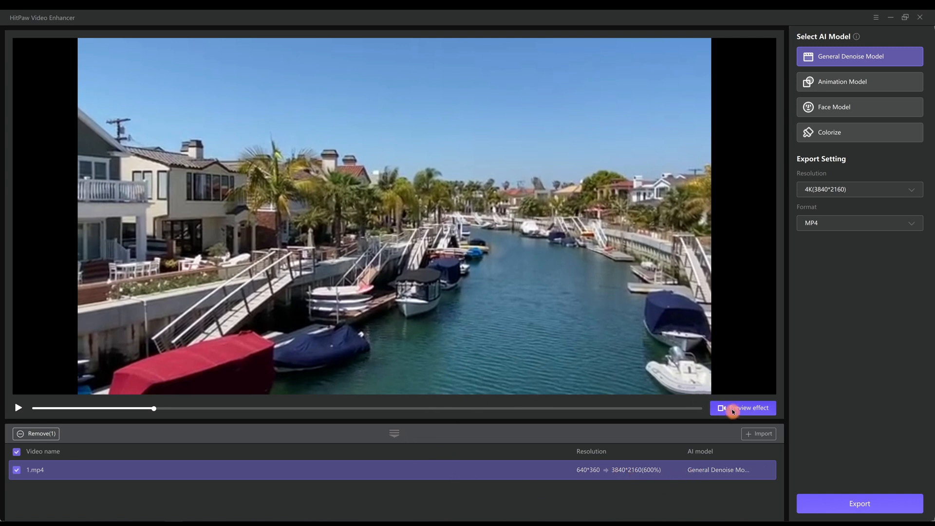
# - Run and play the Original vs General Denoise side-by-side preview, then ask to exit it
pyautogui.click(742, 408)
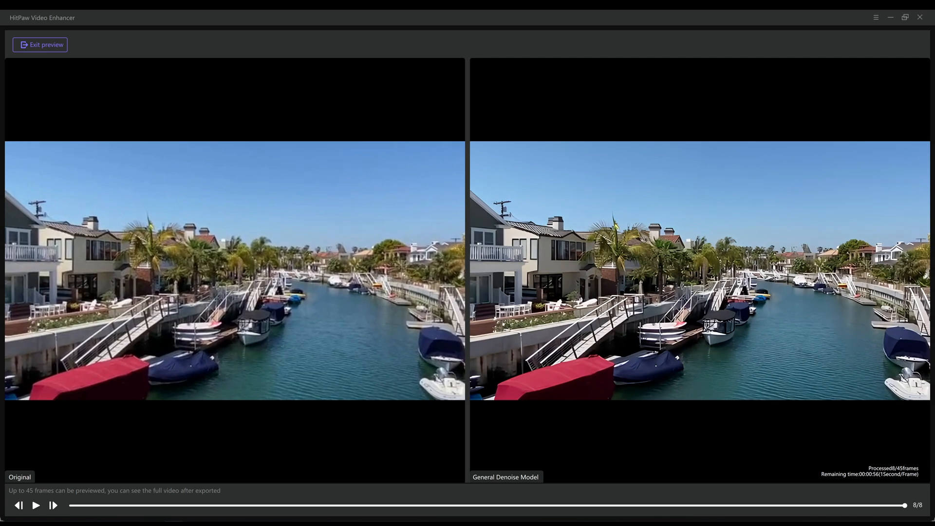
pyautogui.click(35, 505)
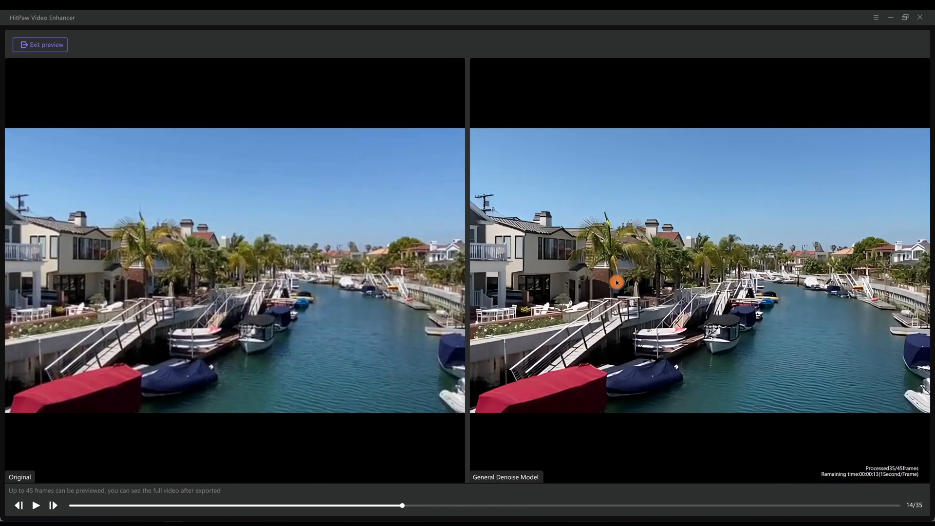
pyautogui.moveTo(810, 309)
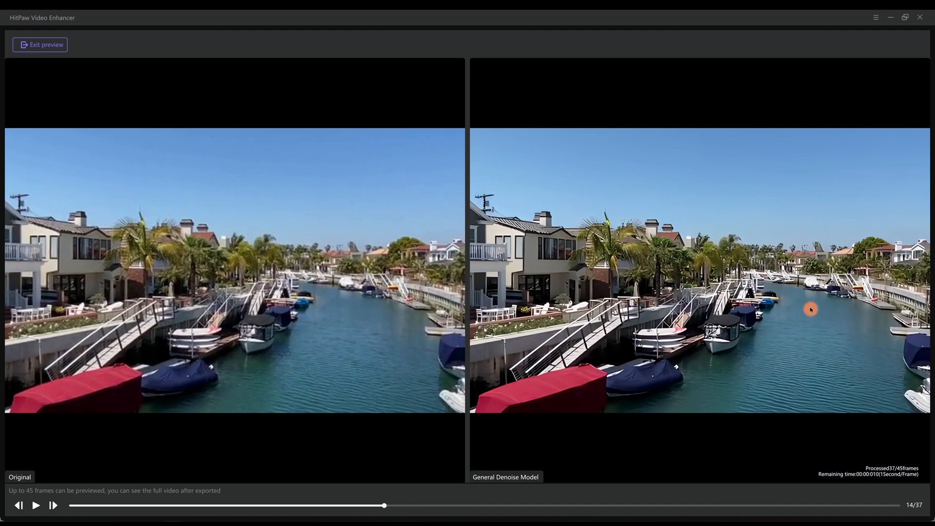
pyautogui.click(39, 44)
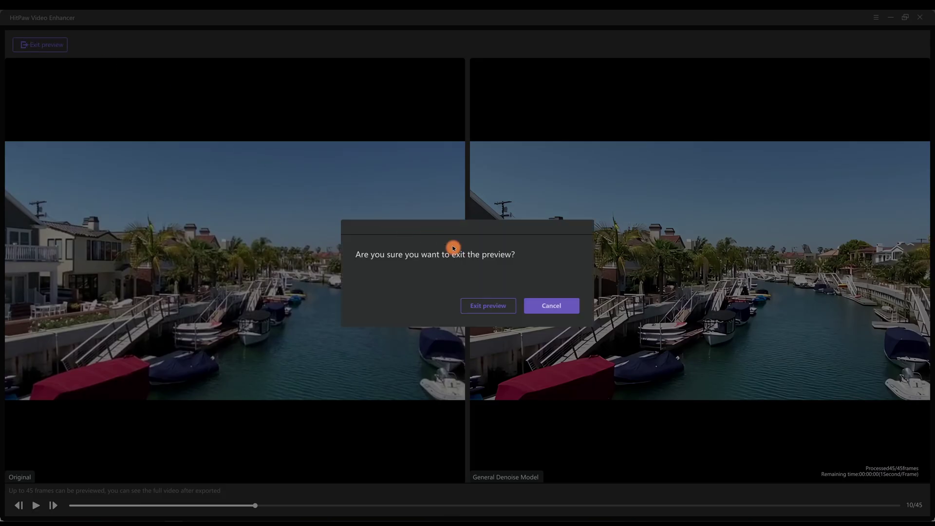
# - Confirm leaving the preview and set 1.mp4's export resolution to Custom 7680×4320
pyautogui.click(487, 305)
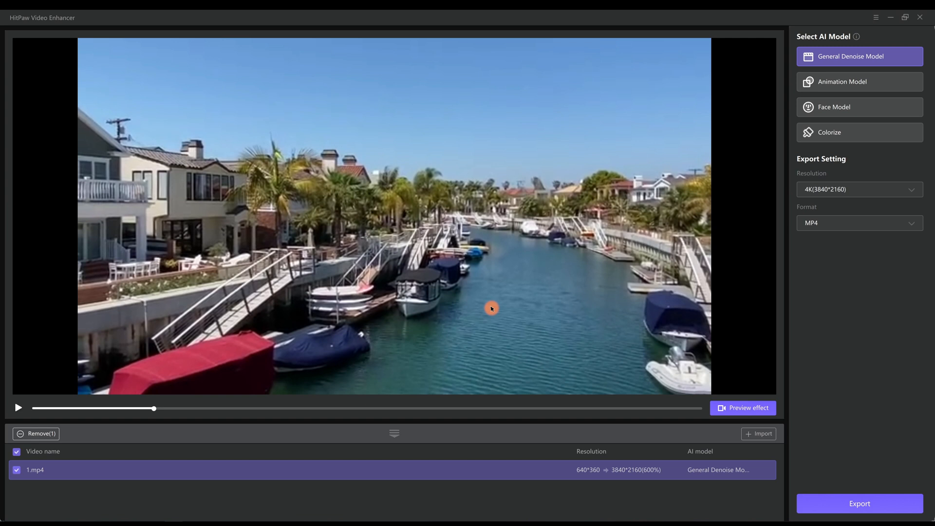
pyautogui.moveTo(841, 189)
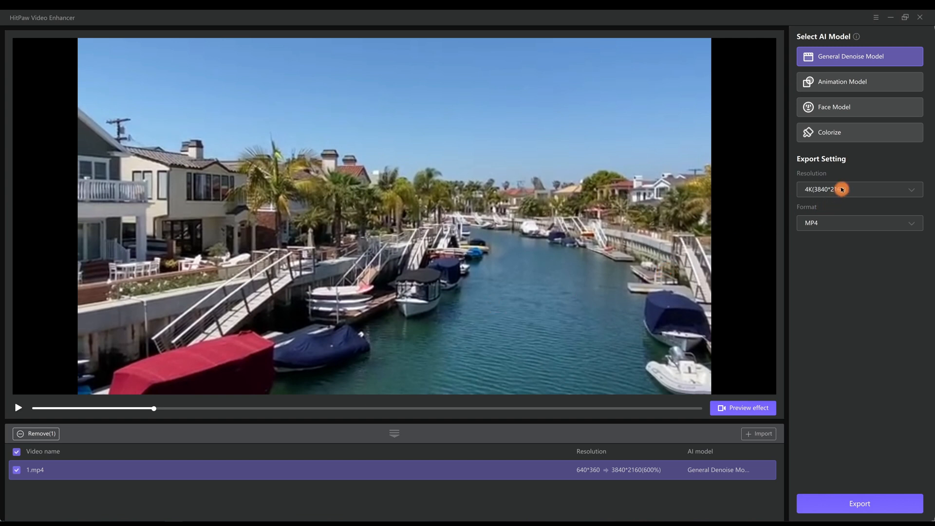
pyautogui.click(859, 189)
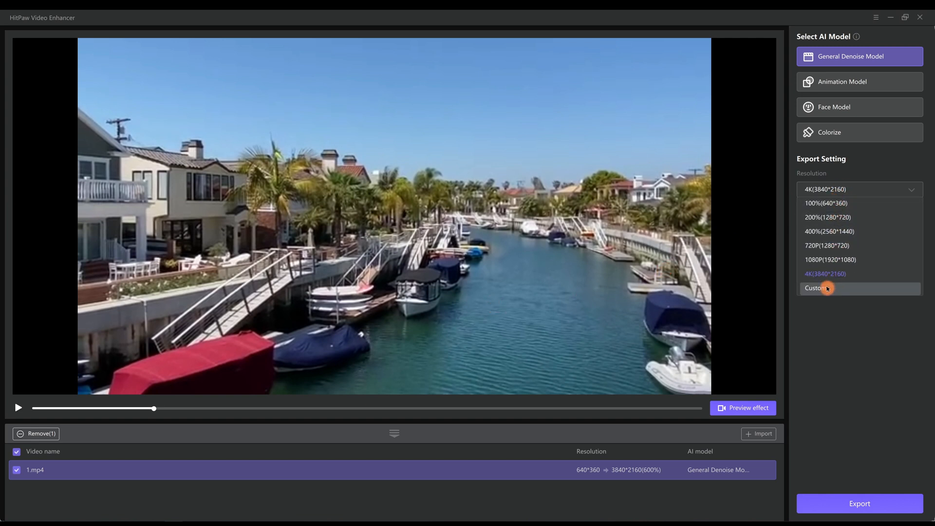
pyautogui.click(817, 288)
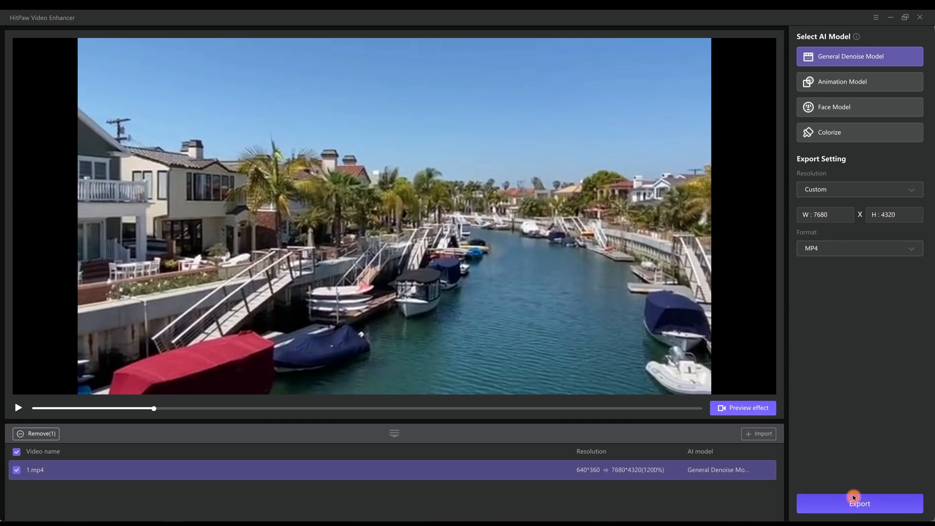
pyautogui.moveTo(829, 323)
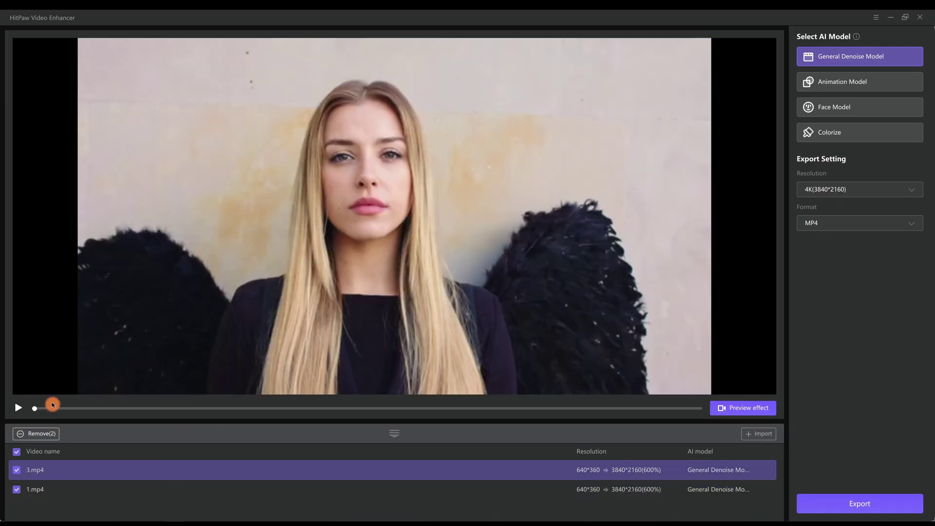
# - Check playback of 3.mp4 and assign it the Face Model
pyautogui.click(17, 408)
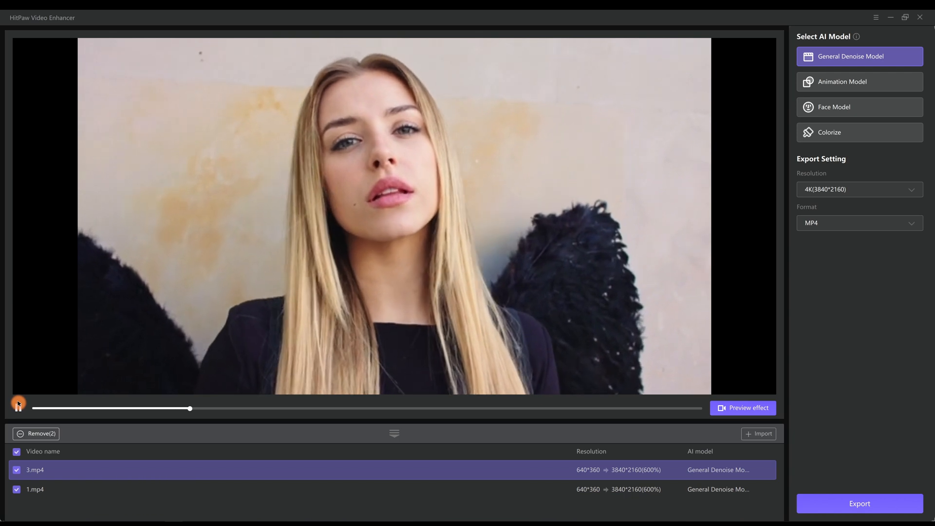
pyautogui.click(18, 407)
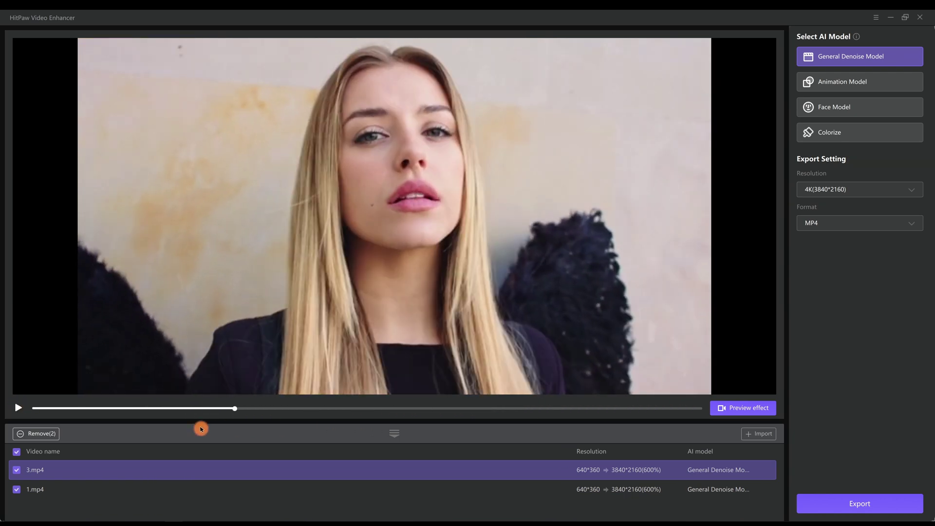
pyautogui.moveTo(833, 55)
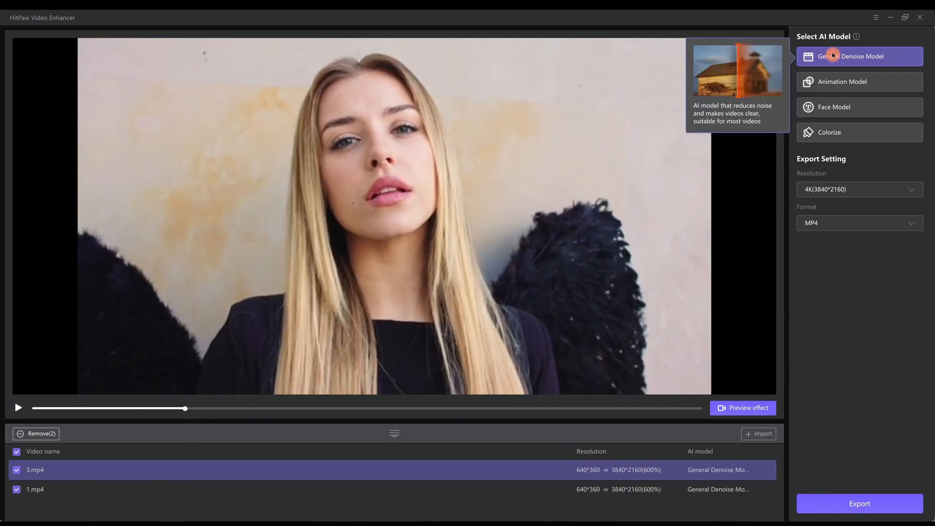
pyautogui.click(834, 107)
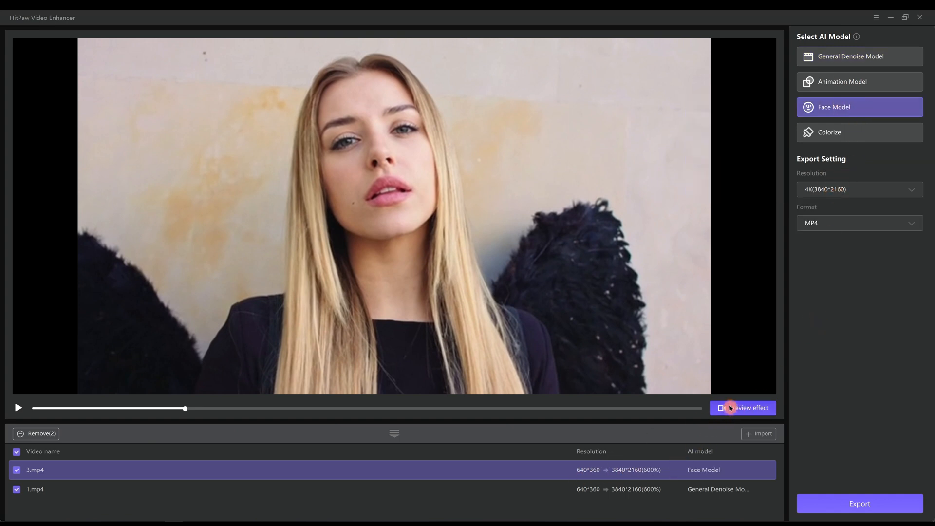
# - Run and play the Original vs Face Model comparison for 3.mp4, then exit it
pyautogui.click(742, 408)
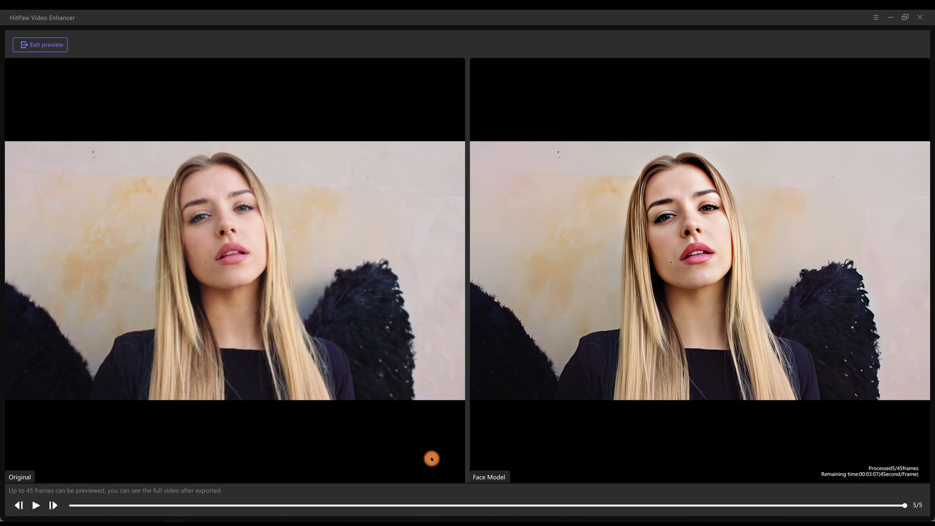
pyautogui.click(35, 505)
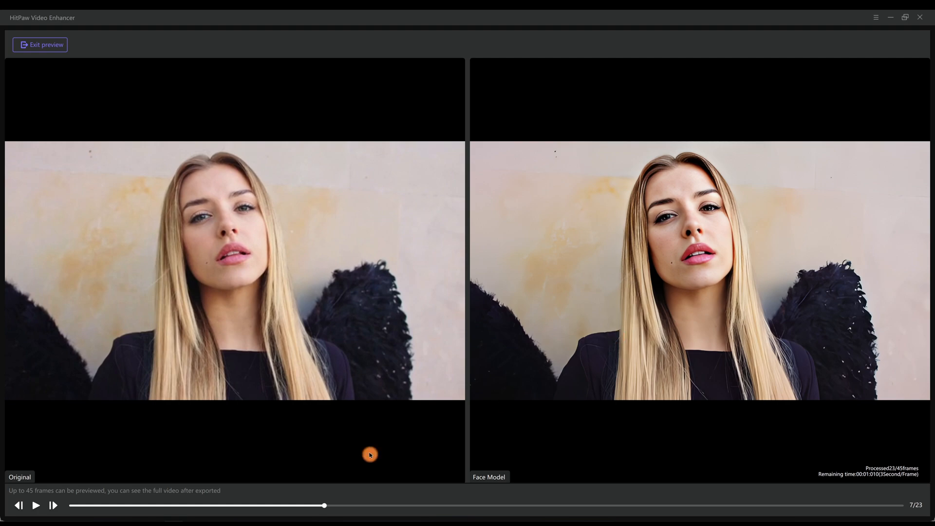
pyautogui.click(40, 44)
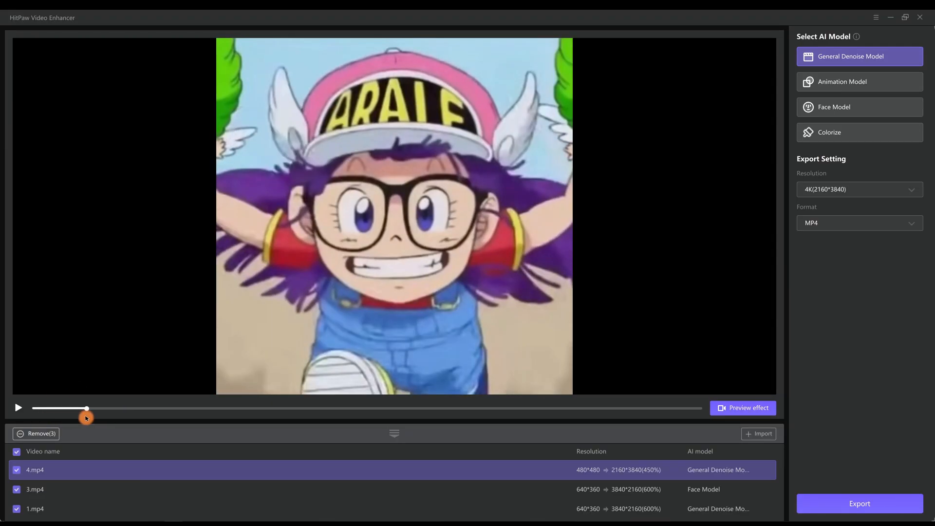
pyautogui.moveTo(841, 81)
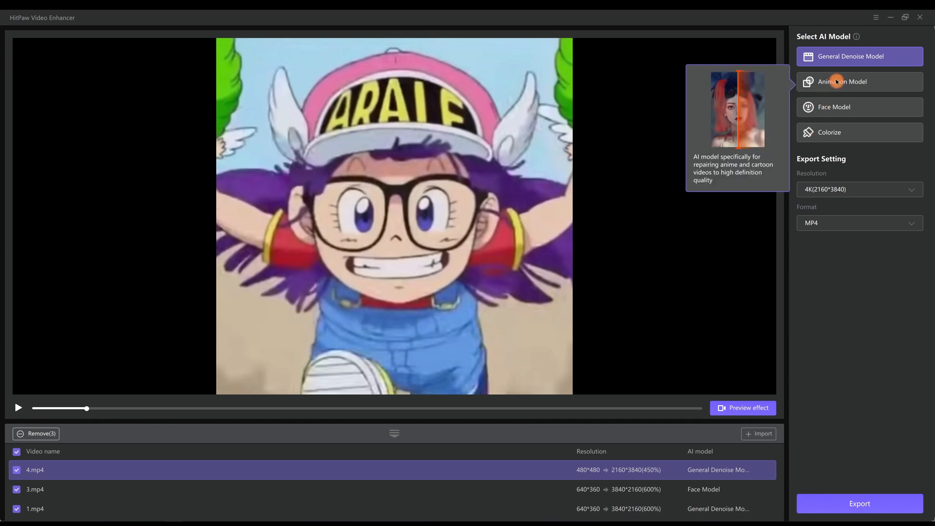
# - Assign the Animation Model to 4.mp4 and start its side-by-side preview
pyautogui.click(842, 82)
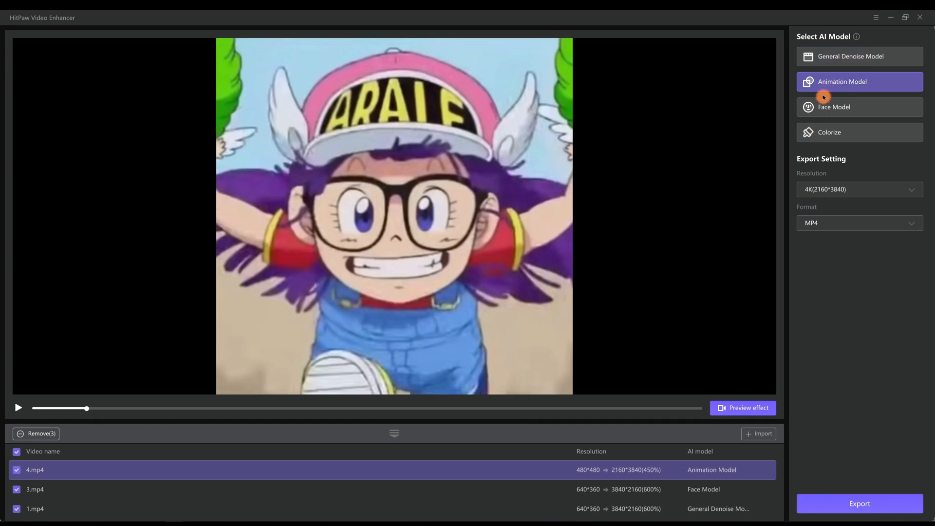
pyautogui.moveTo(831, 272)
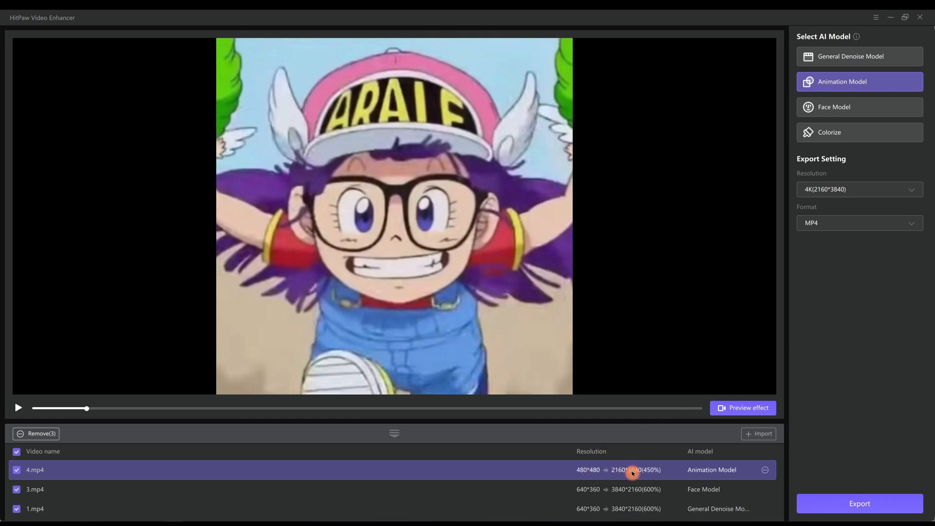
pyautogui.click(742, 408)
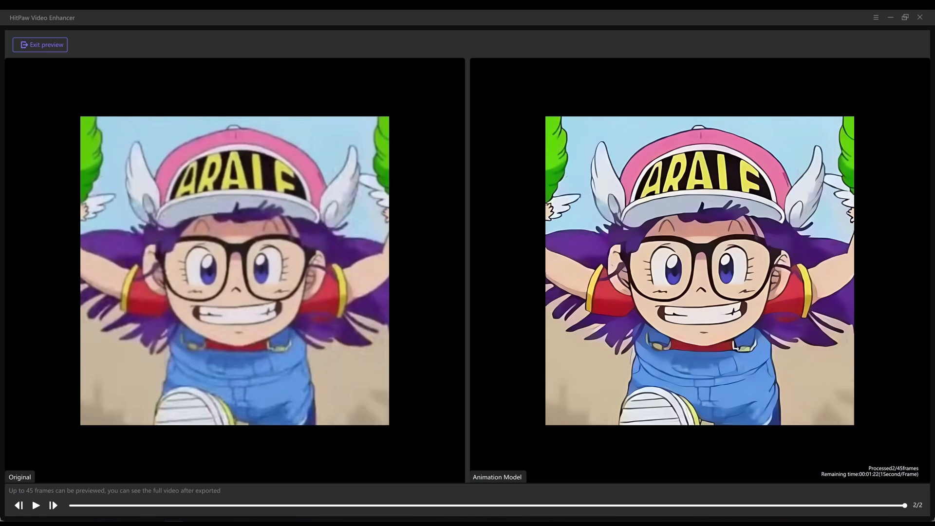
# - Play through the 4.mp4 animation-model comparison and return to the queue
pyautogui.click(35, 505)
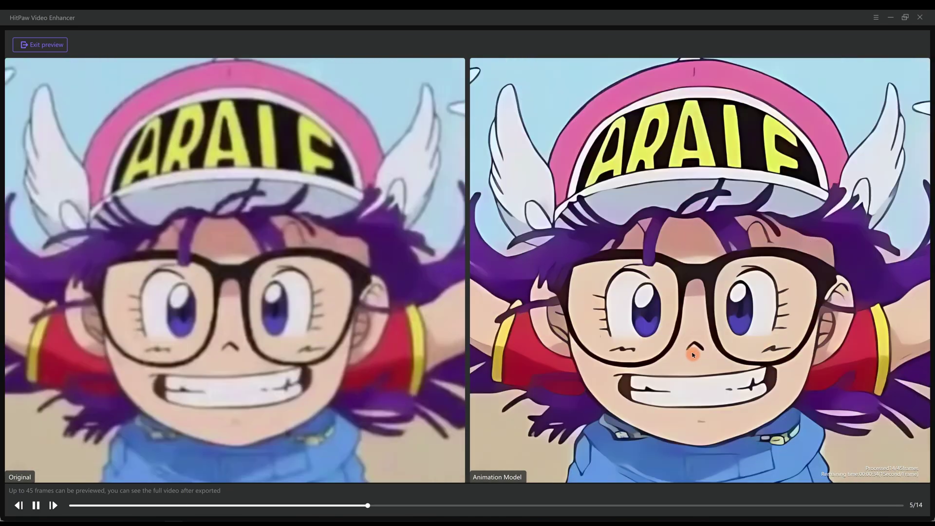
pyautogui.click(36, 506)
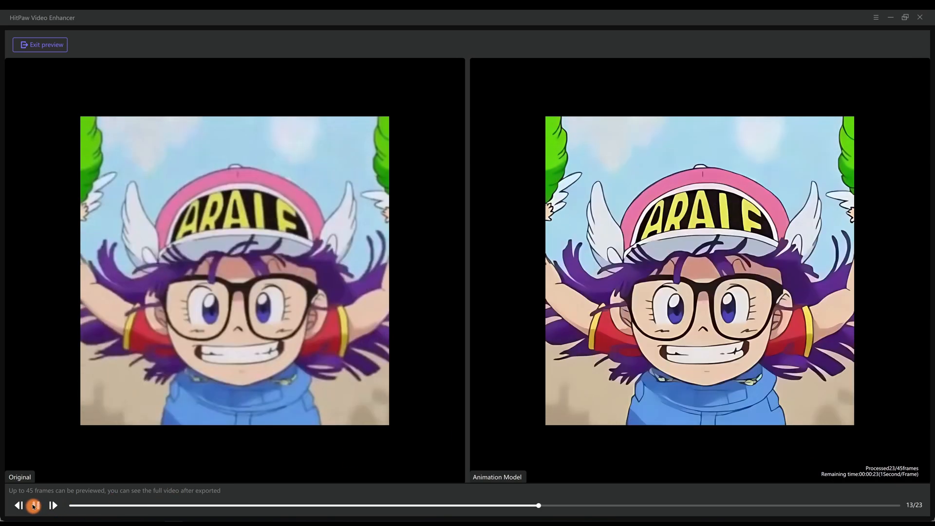
pyautogui.click(34, 505)
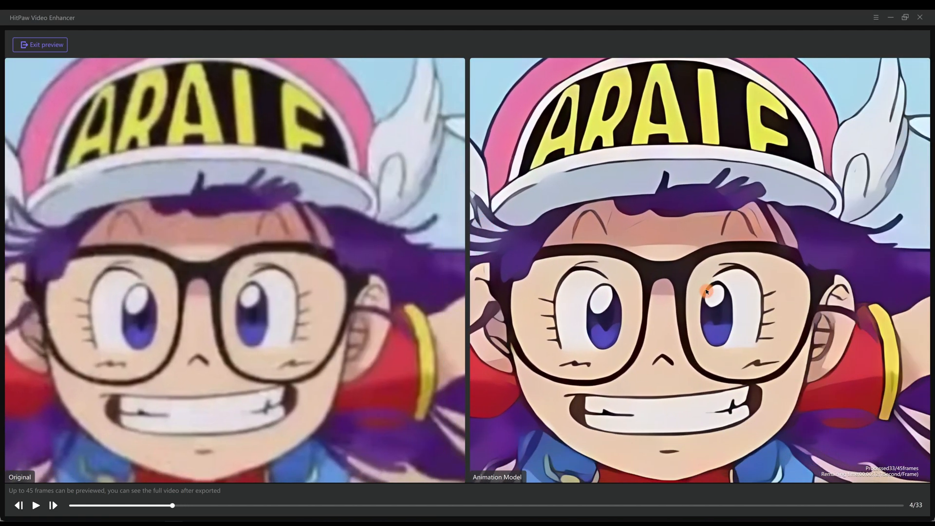
pyautogui.click(35, 506)
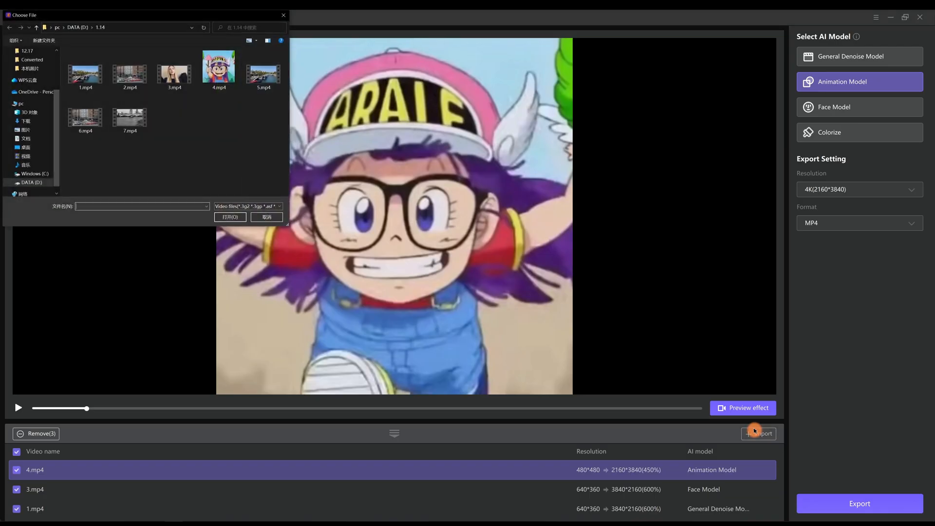
# - Import the black-and-white clip 7.mp4, play it, and set it to Colorize for 4K output
pyautogui.click(130, 113)
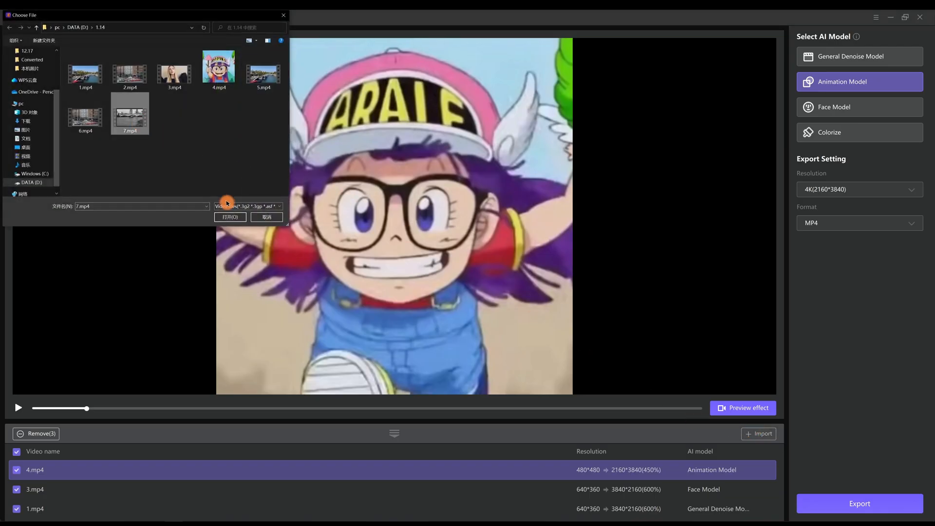
pyautogui.click(230, 217)
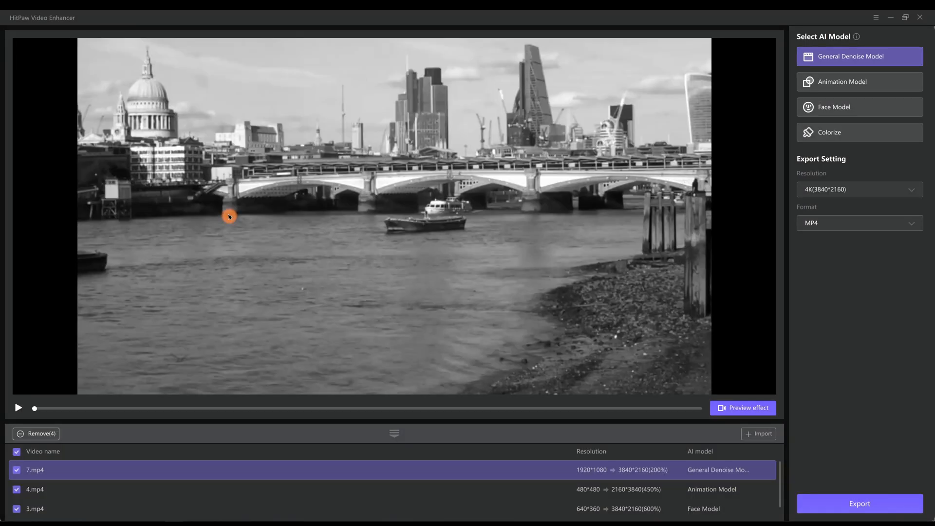
pyautogui.click(17, 408)
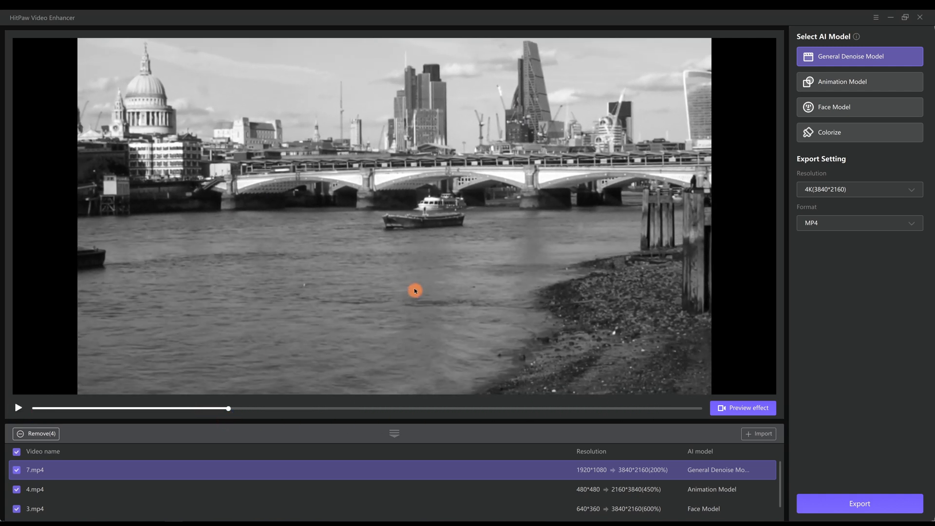
pyautogui.click(859, 131)
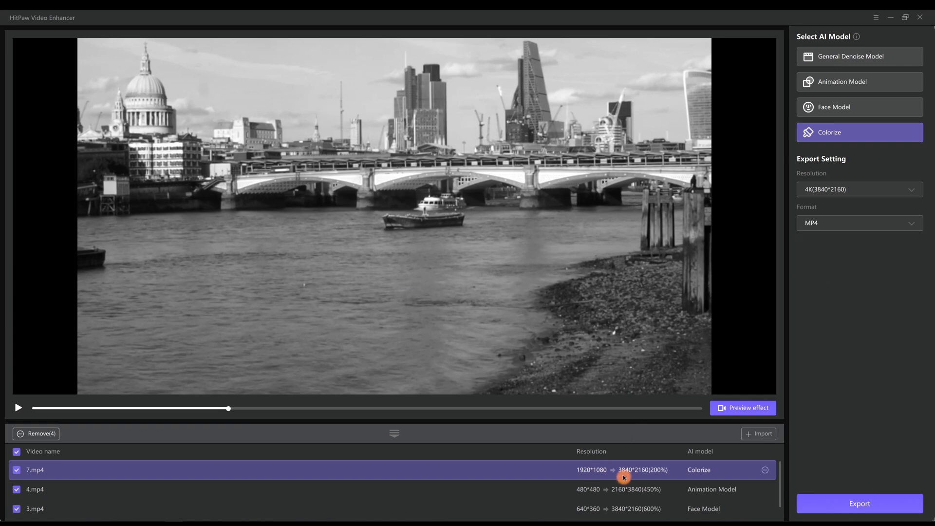
pyautogui.click(741, 408)
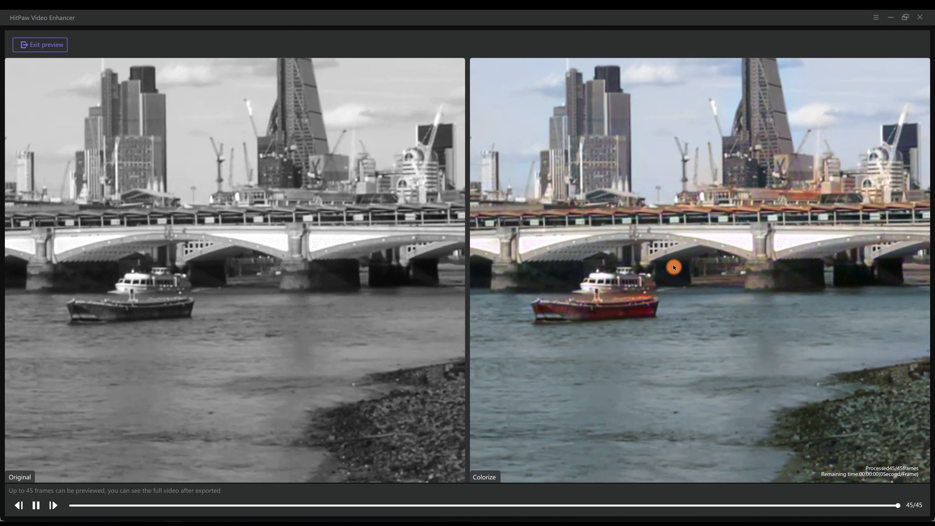
pyautogui.click(438, 505)
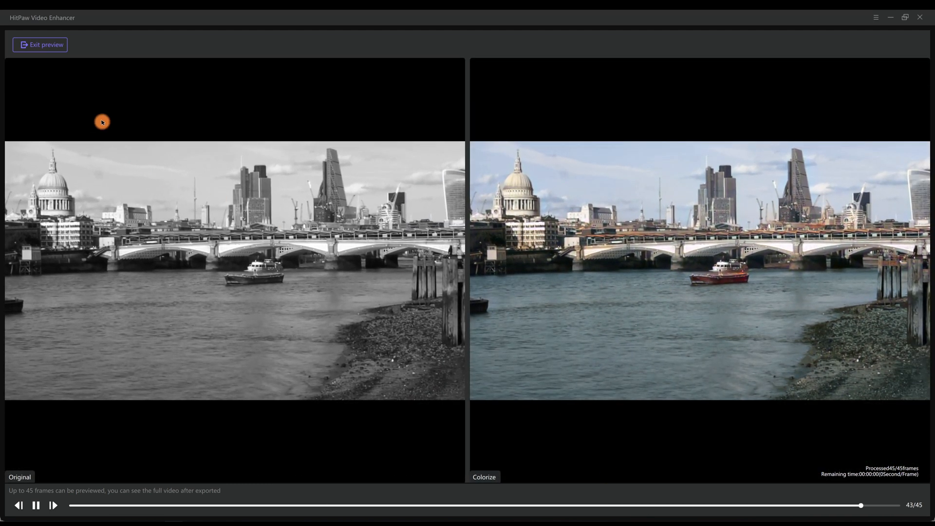
pyautogui.click(40, 44)
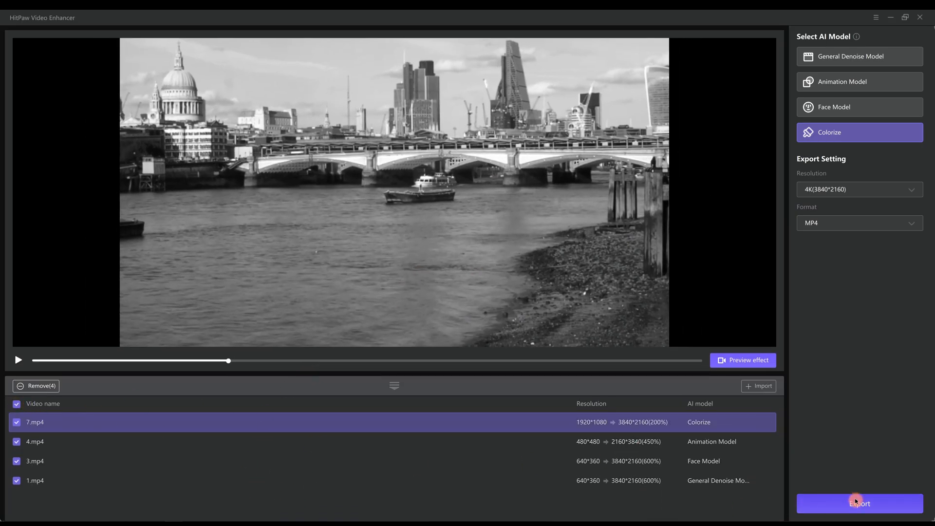
# - Export all four queued clips to 4K with their assigned models
pyautogui.click(859, 502)
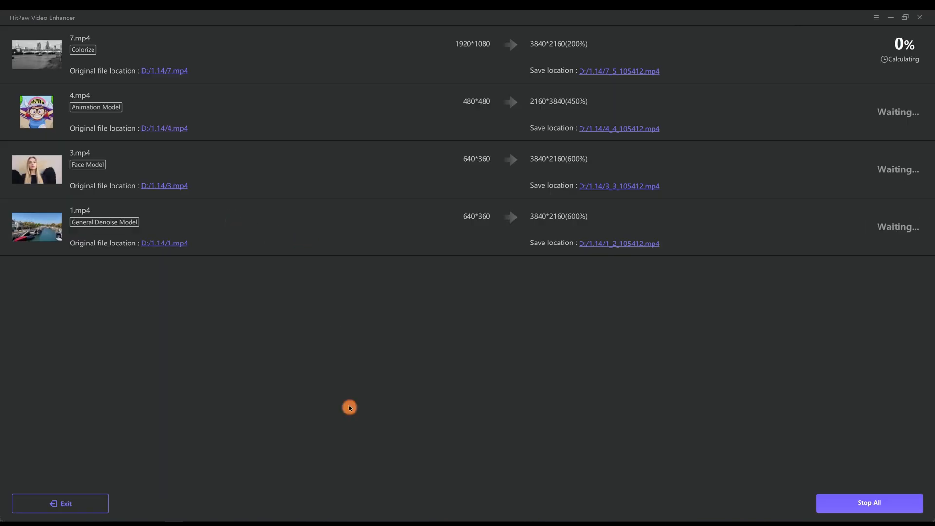